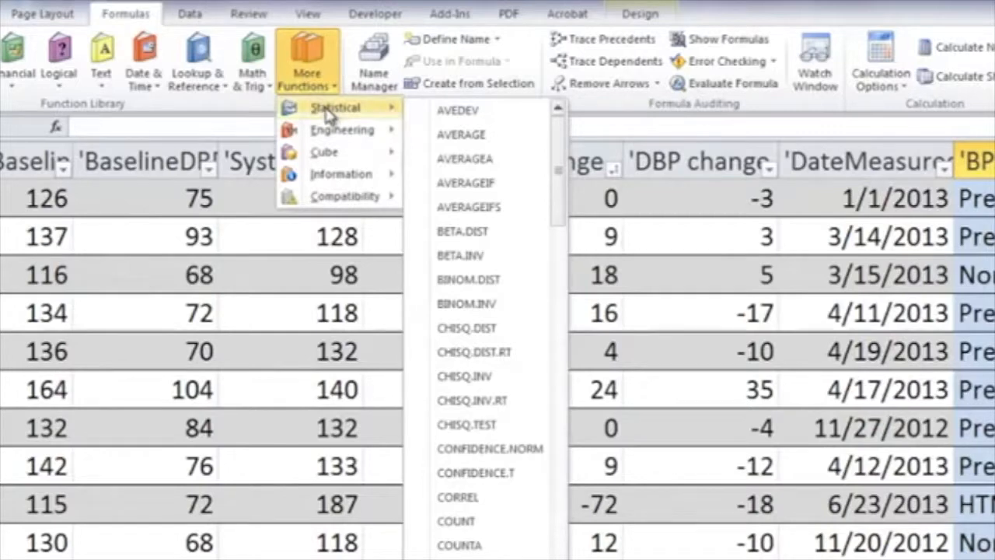
pyautogui.moveTo(468, 279)
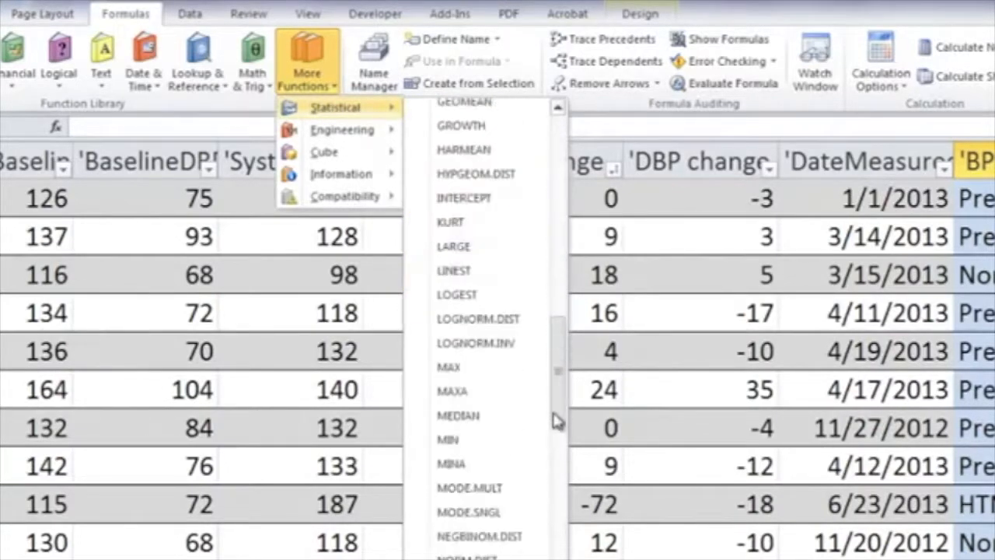
# Try the MEDIAN statistical function, then abandon that formula
pyautogui.scroll(-3)
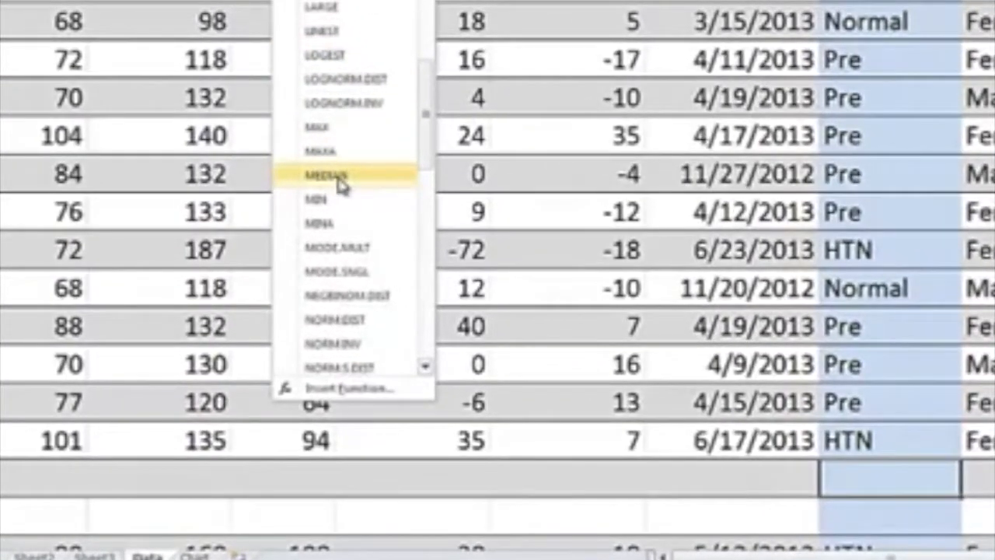
pyautogui.click(326, 174)
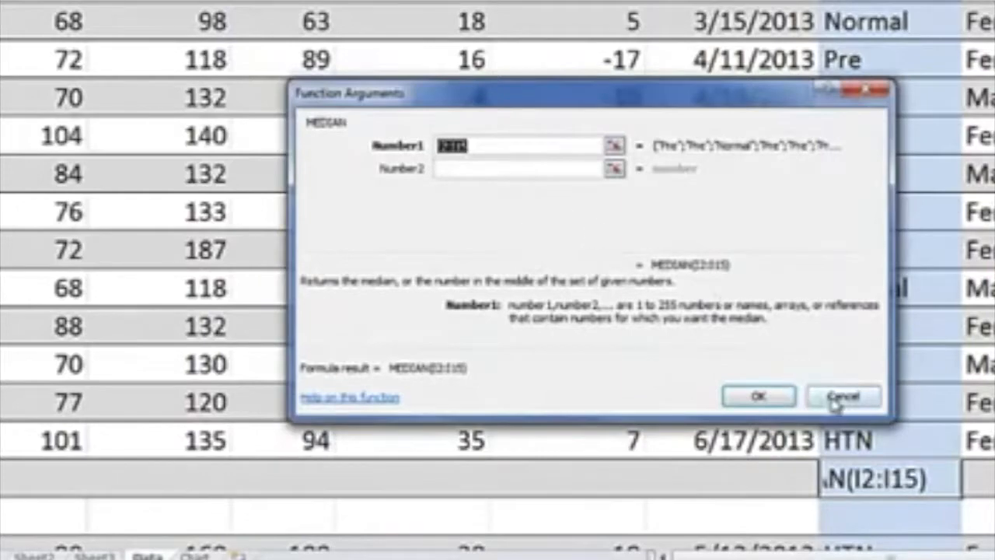
pyautogui.click(843, 396)
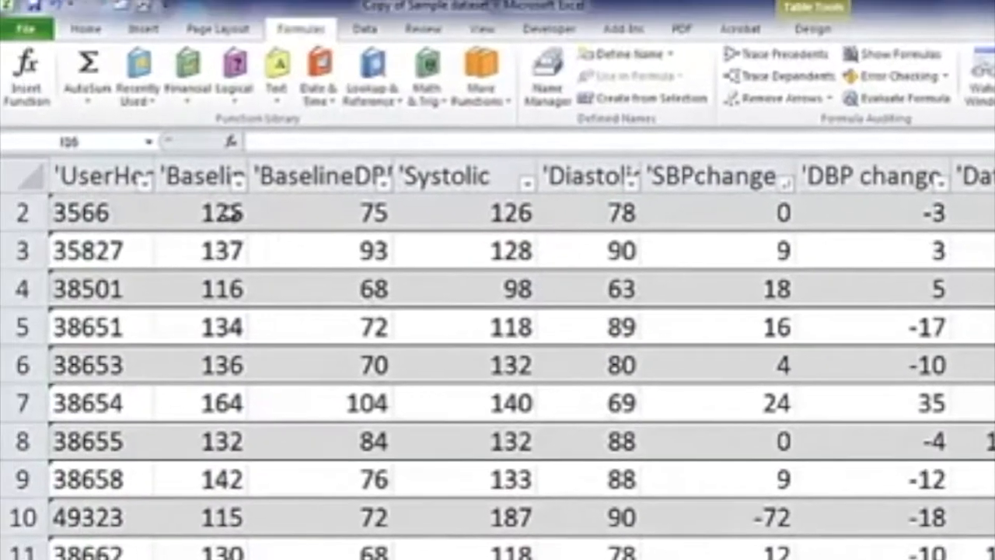
pyautogui.moveTo(25, 74)
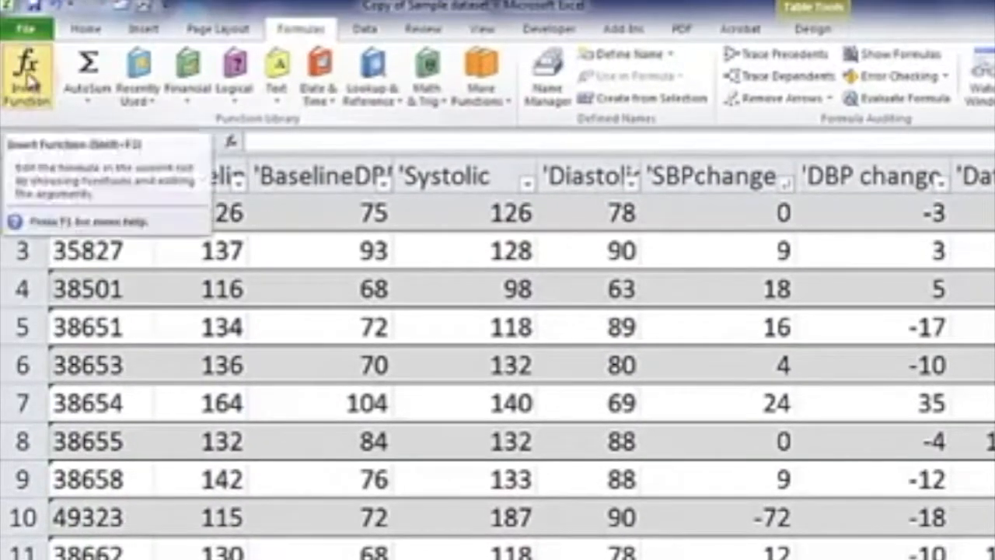
# Search functions for 'standard deviation' and read the STDEV description
pyautogui.click(28, 74)
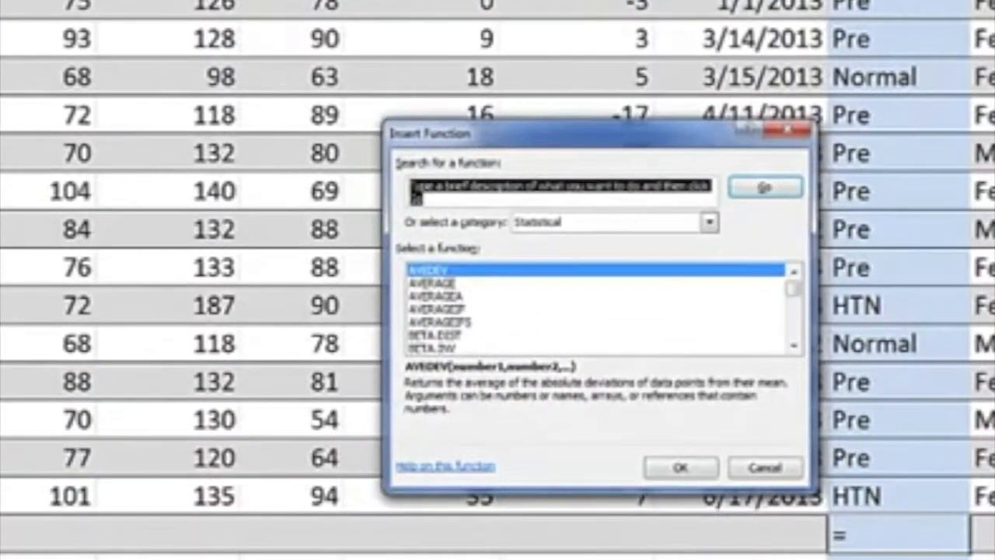
pyautogui.write('st')
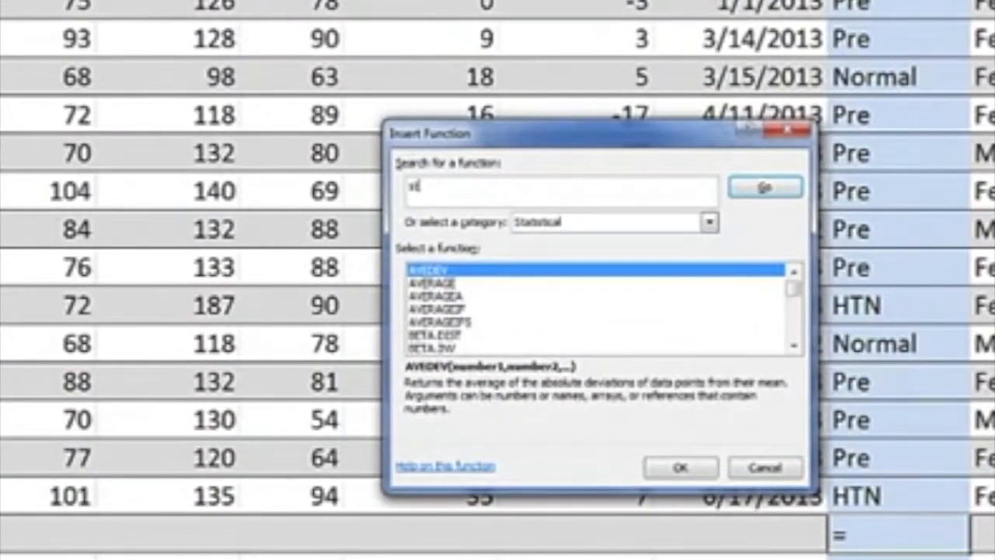
pyautogui.write('standard deviation')
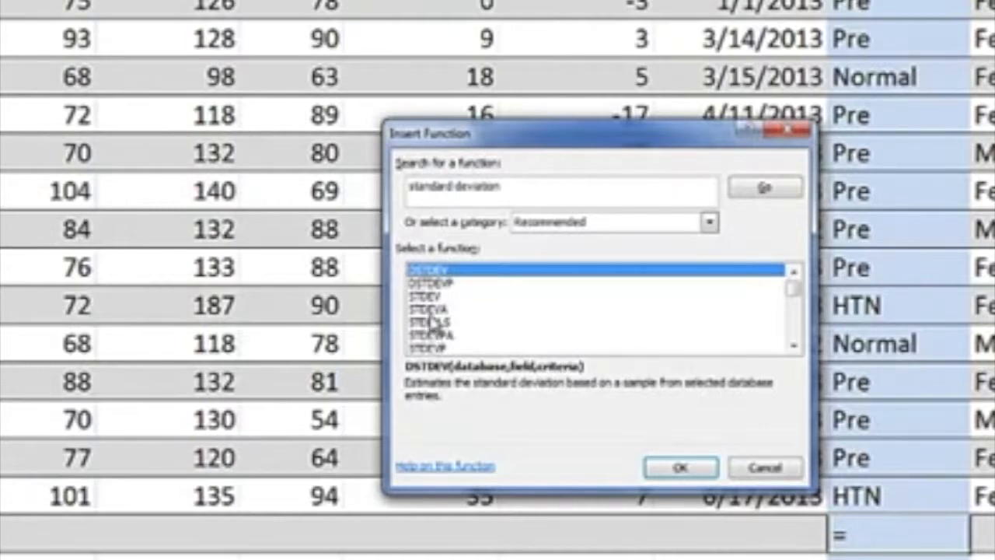
pyautogui.click(432, 297)
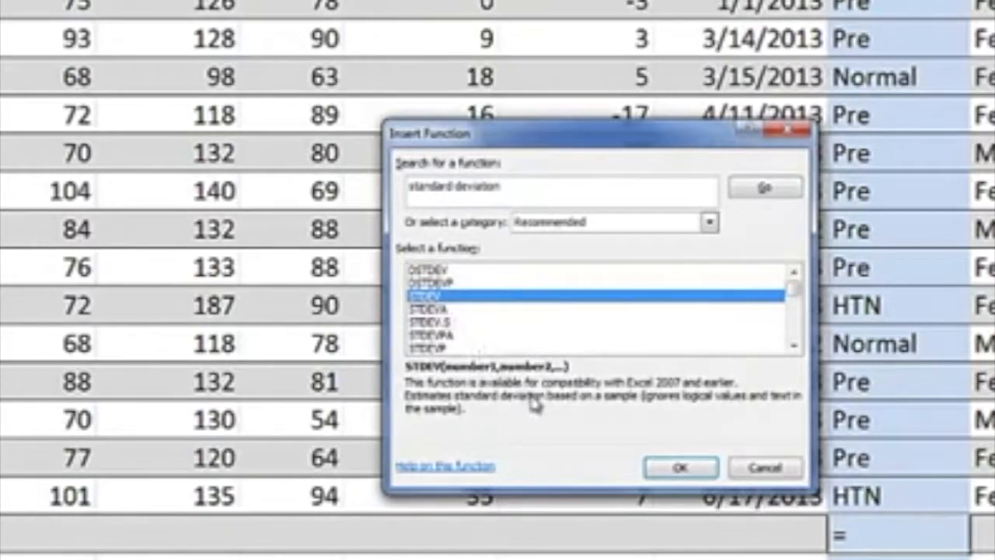
pyautogui.click(679, 467)
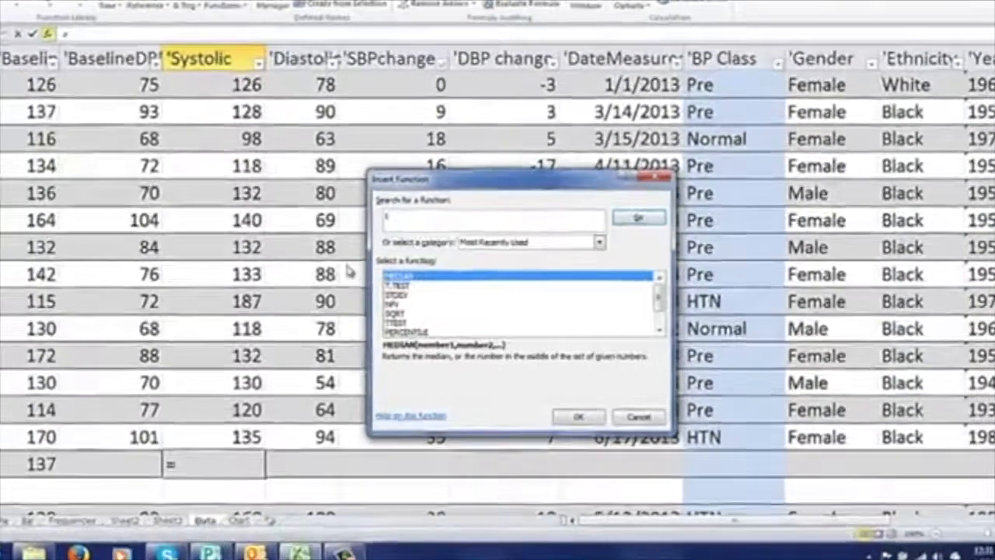
# Choose T.TEST and set Array1 to the Baseline range B2:B15
pyautogui.click(578, 417)
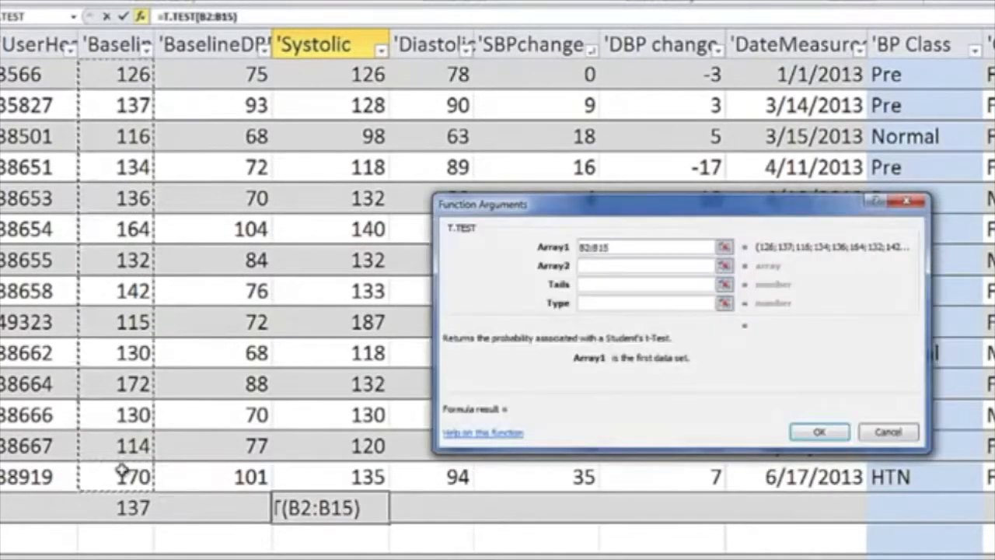
pyautogui.click(649, 265)
pyautogui.write('D2:D15')
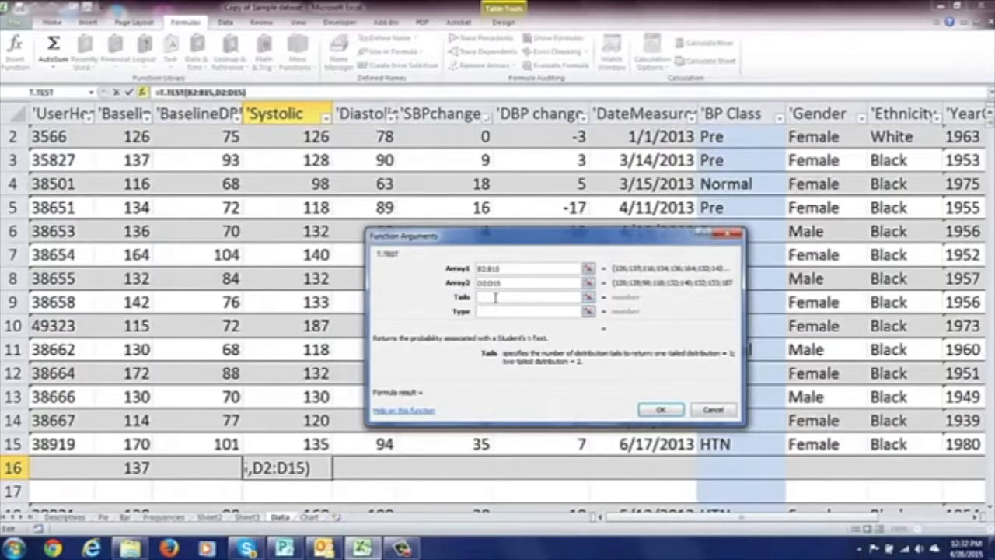
# Set Tails to 2 and Type to 1, completing the T.TEST in D16
pyautogui.write('2')
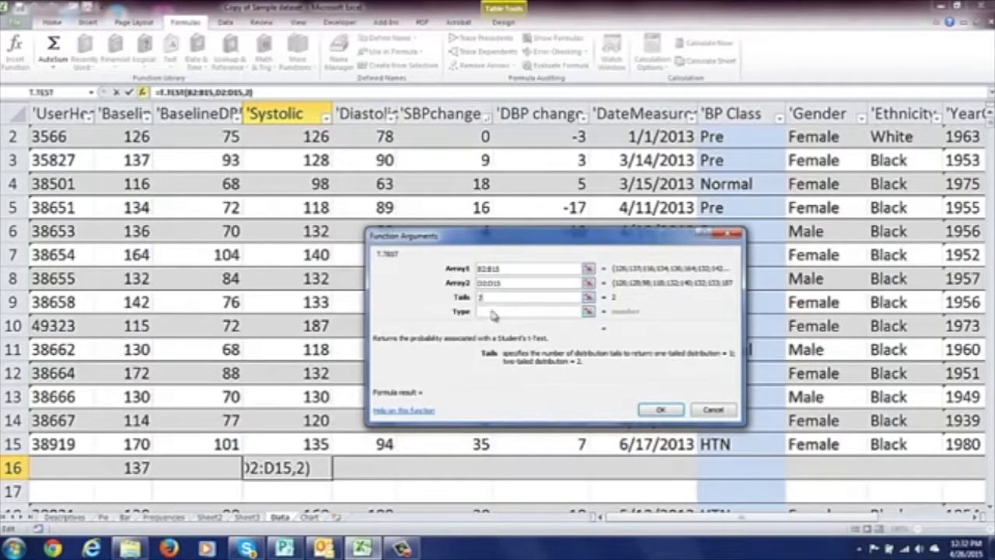
pyautogui.click(533, 311)
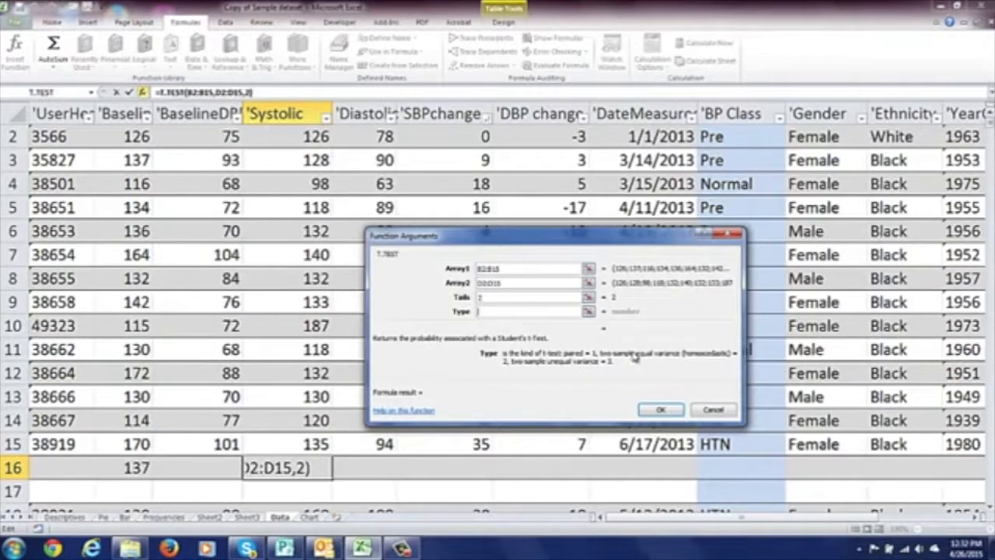
pyautogui.moveTo(581, 369)
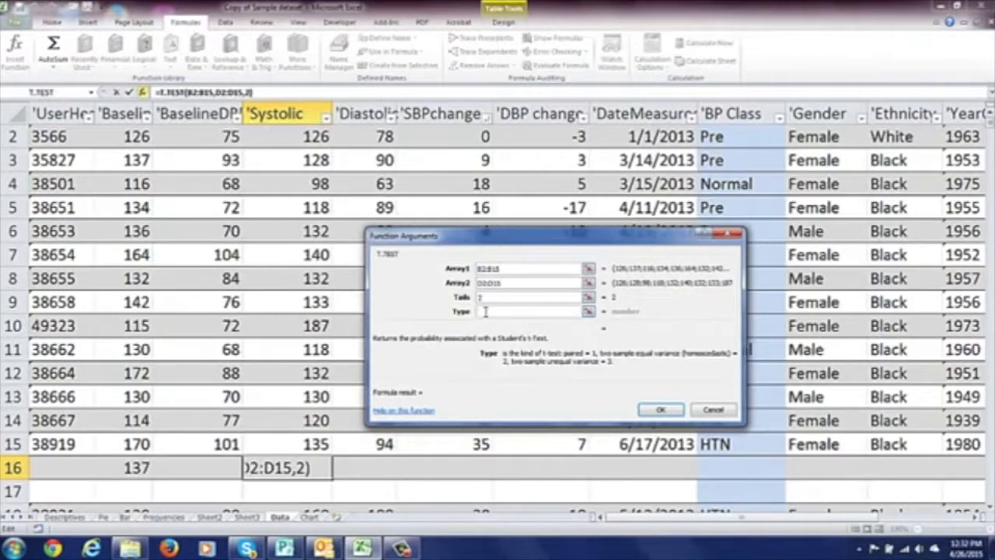
pyautogui.write('1')
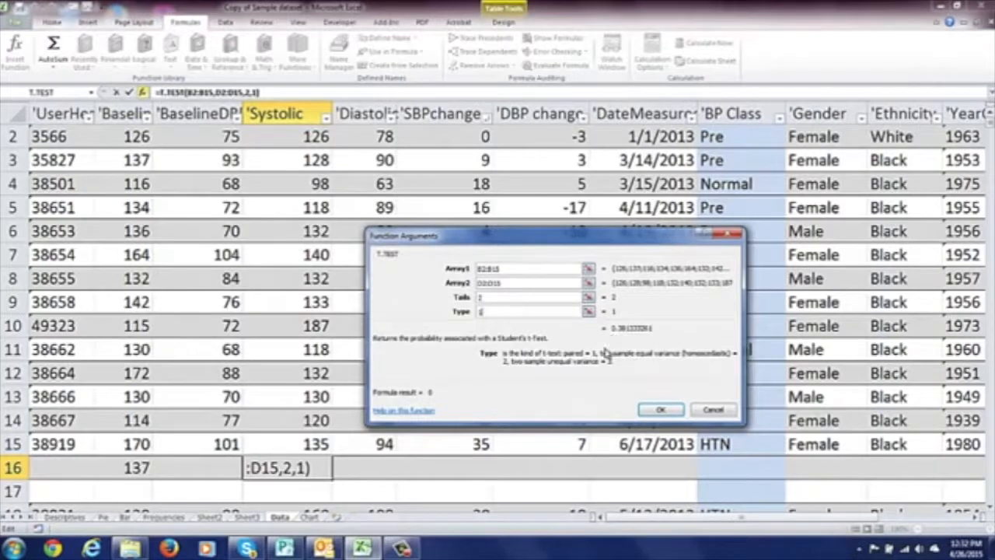
pyautogui.click(660, 410)
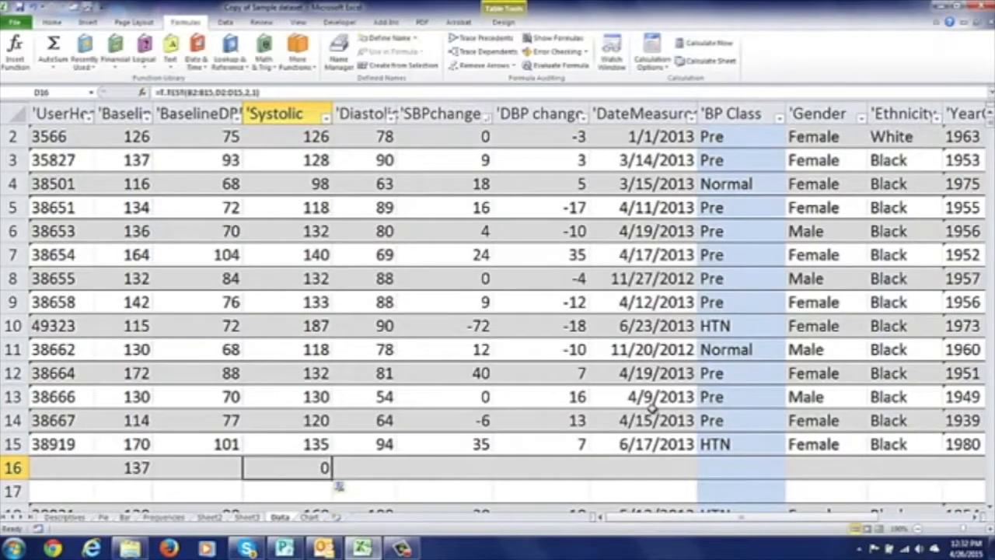